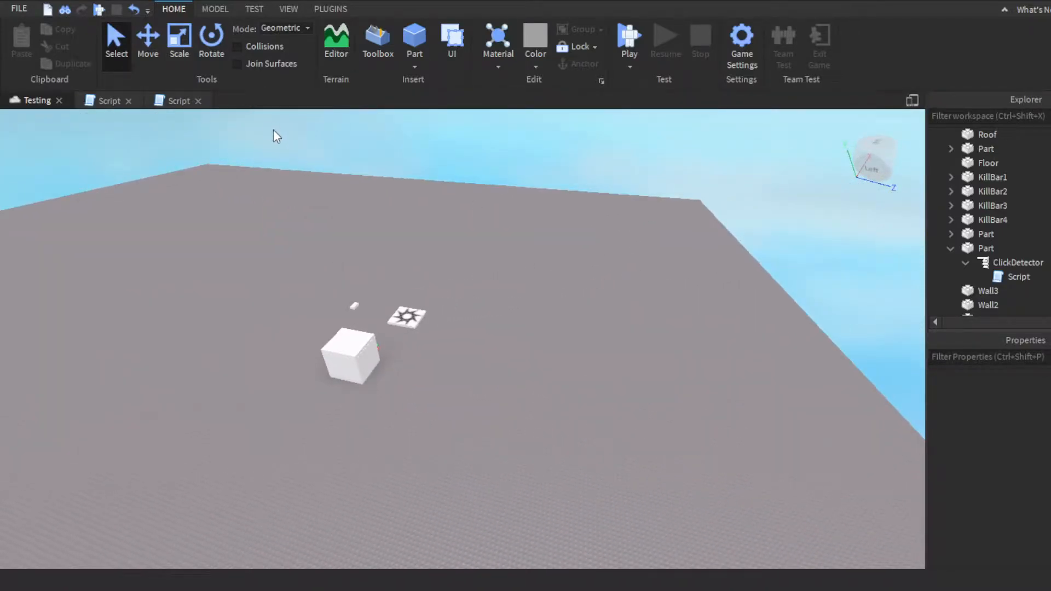
Step: Close the Script tabs so the Testing viewport with the barred cell is visible
{"action": "left_click", "coordinate": [109, 99]}
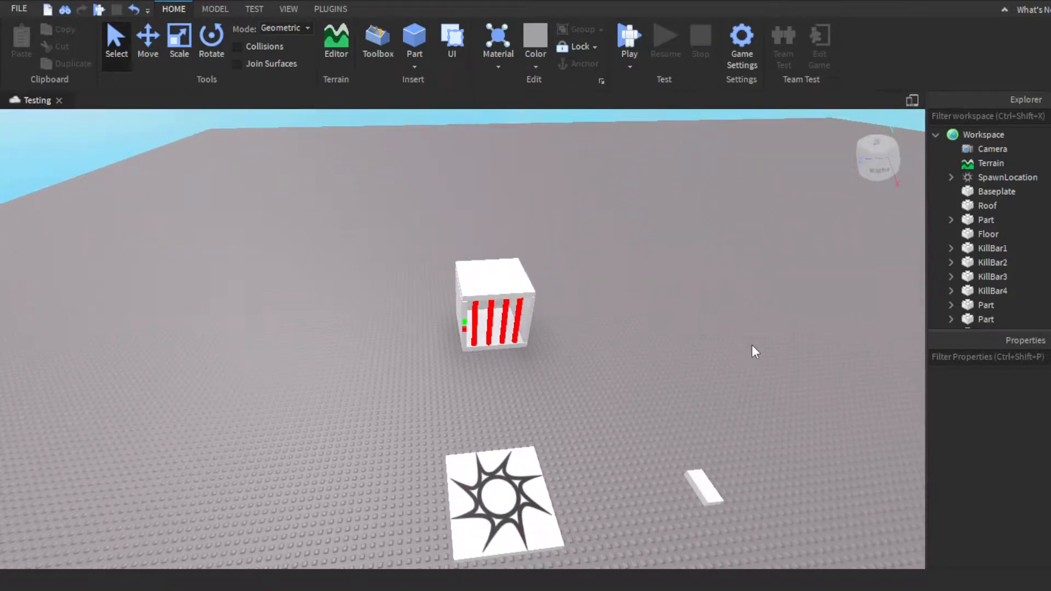
{"action": "mouse_move", "coordinate": [736, 348]}
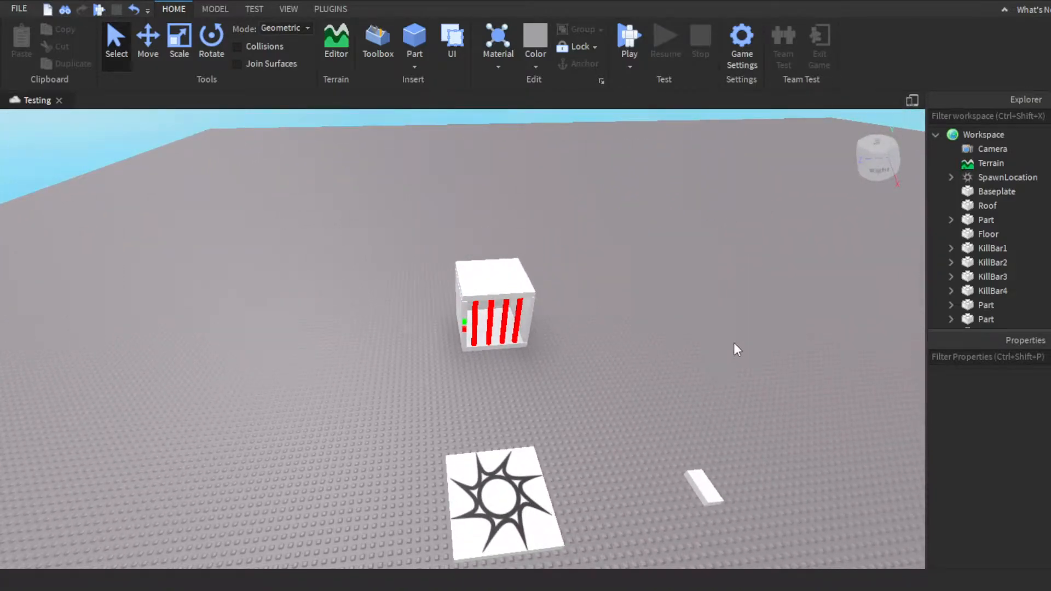
Step: Start a play test and bring the character to the front of the cell
{"action": "left_click", "coordinate": [628, 37]}
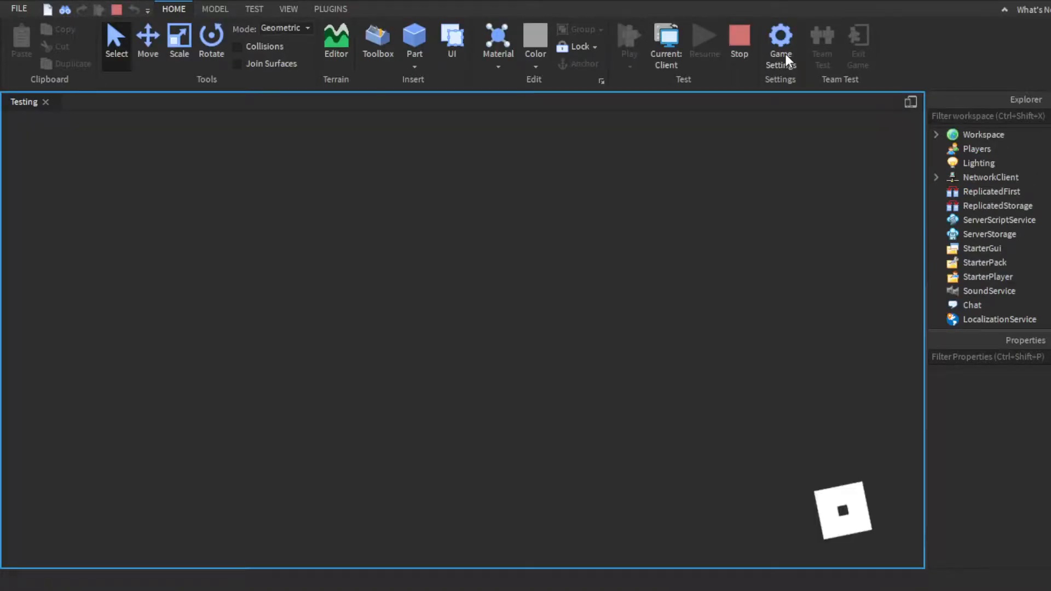
{"action": "left_click", "coordinate": [628, 40]}
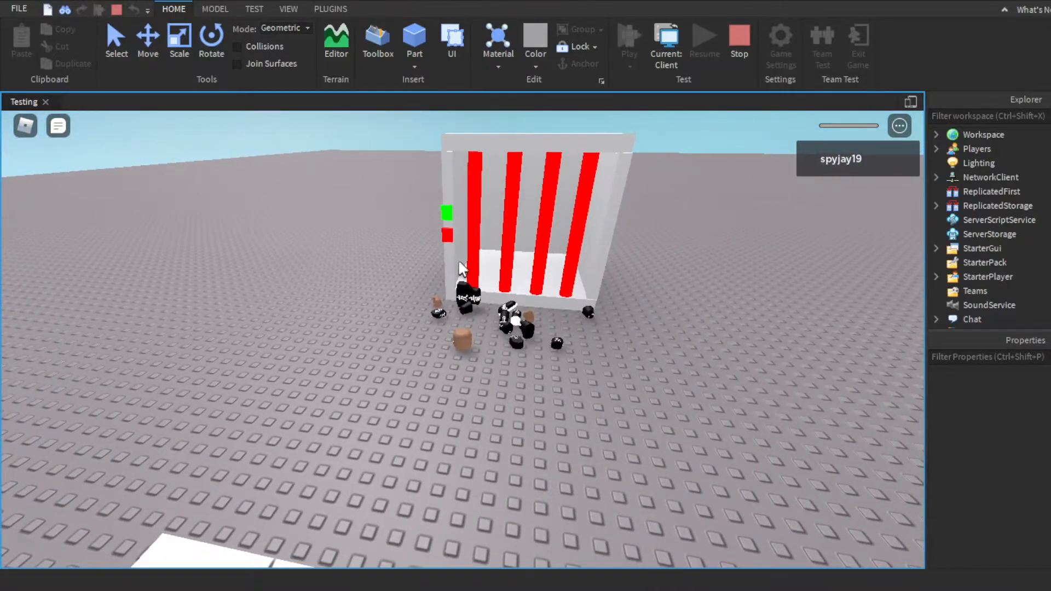
{"action": "mouse_move", "coordinate": [931, 79]}
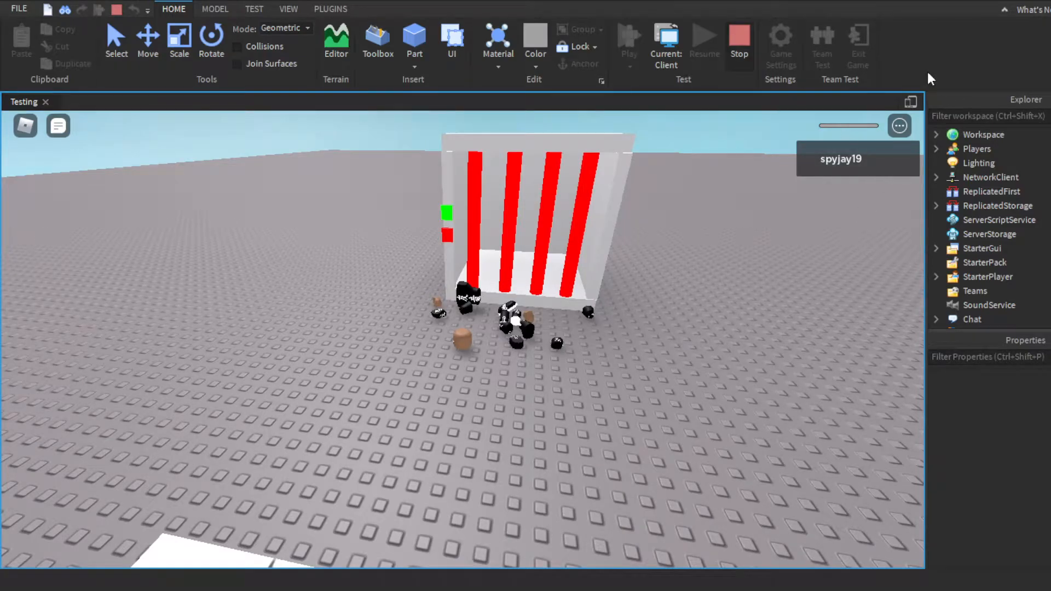
Step: Stop the play test and orbit the view around the inside of the cell's red bars
{"action": "left_click", "coordinate": [739, 42]}
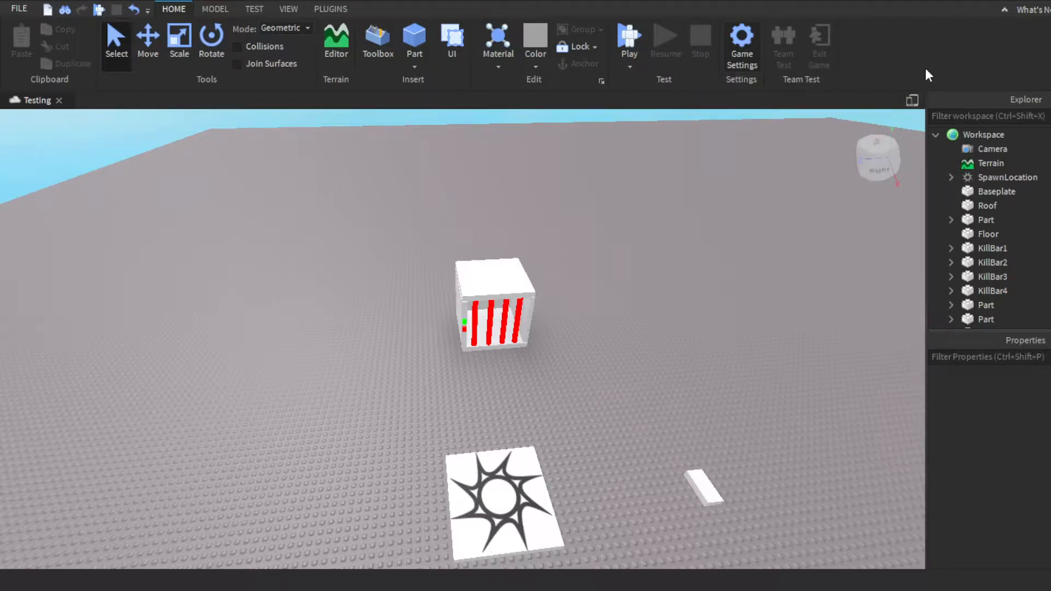
{"action": "mouse_move", "coordinate": [953, 35]}
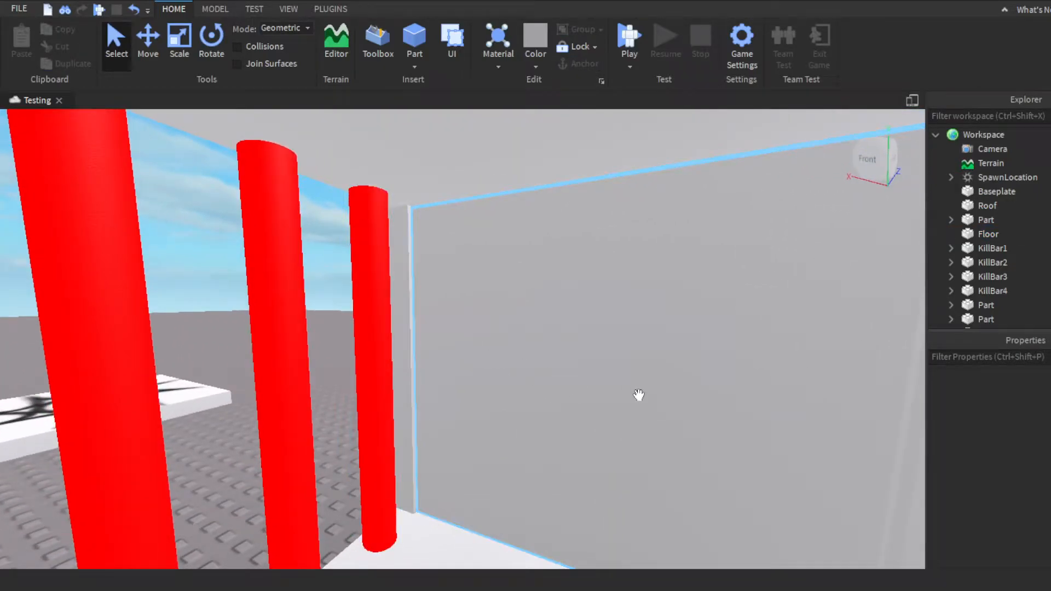
{"action": "left_click_drag", "start_coordinate": [636, 395], "coordinate": [536, 375]}
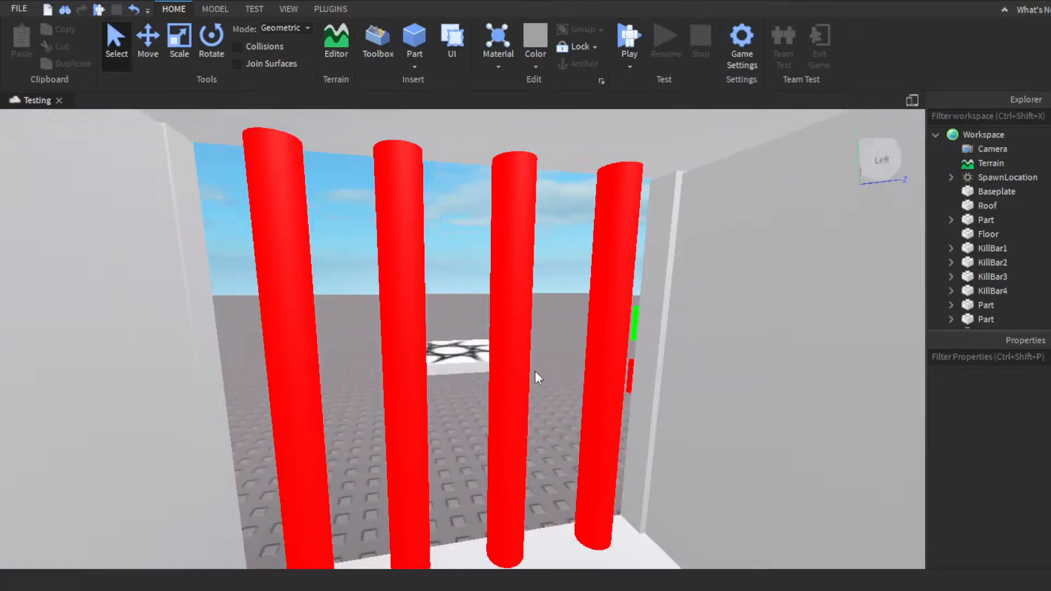
{"action": "left_click_drag", "start_coordinate": [537, 378], "coordinate": [616, 469]}
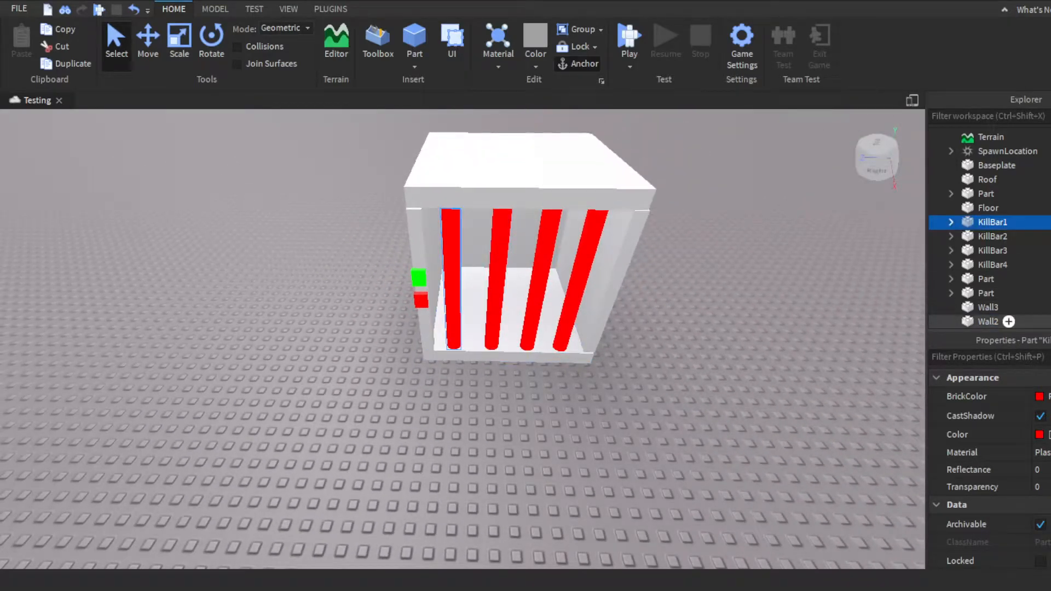
Step: Expand KillBar1 and bring up its touch-kill script that zeroes a humanoid's health
{"action": "left_click", "coordinate": [951, 222]}
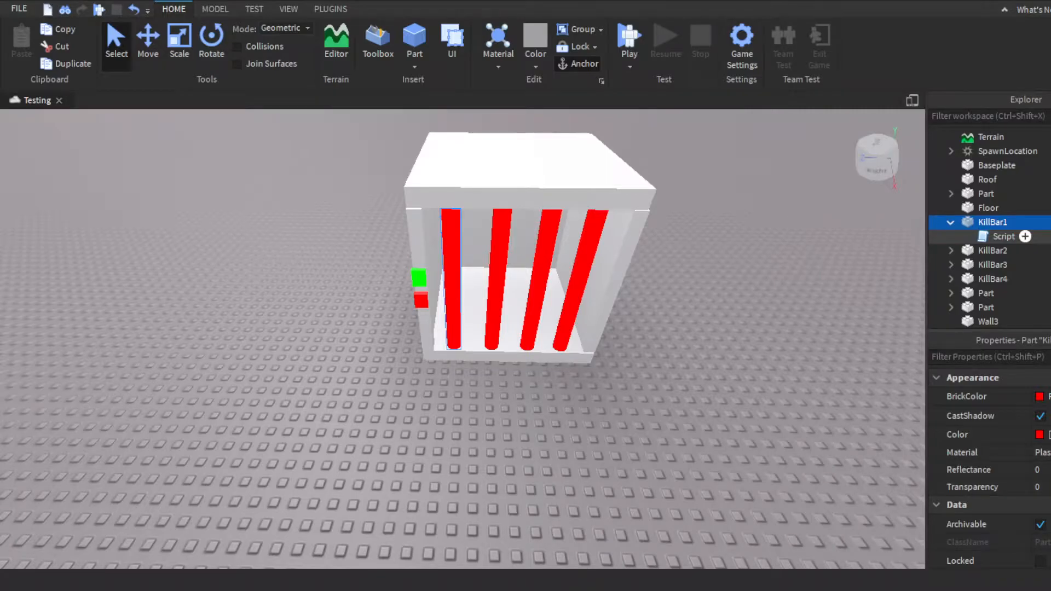
{"action": "double_click", "coordinate": [1003, 236]}
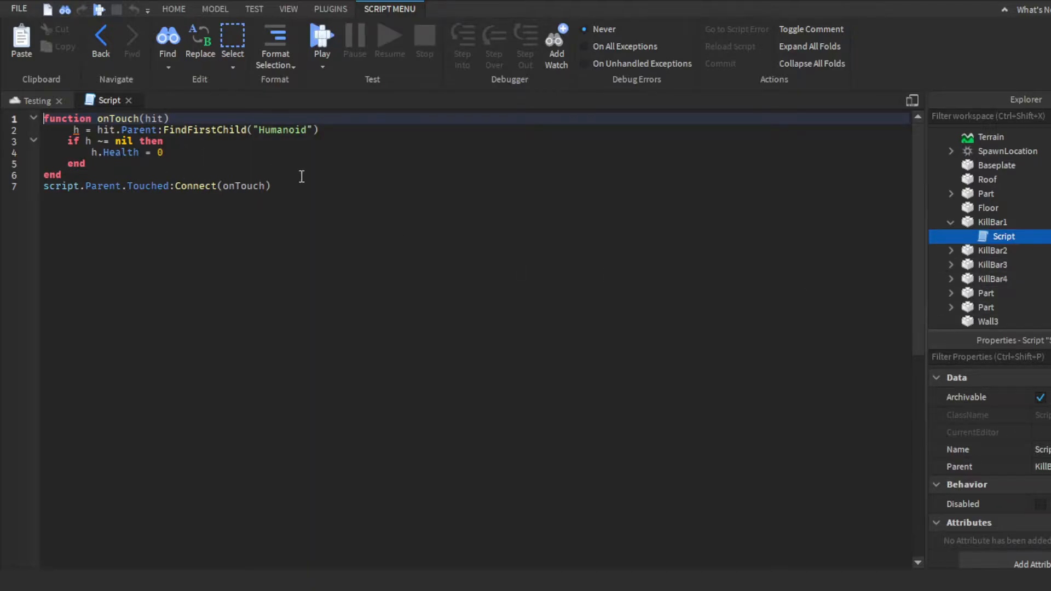
{"action": "mouse_move", "coordinate": [266, 169]}
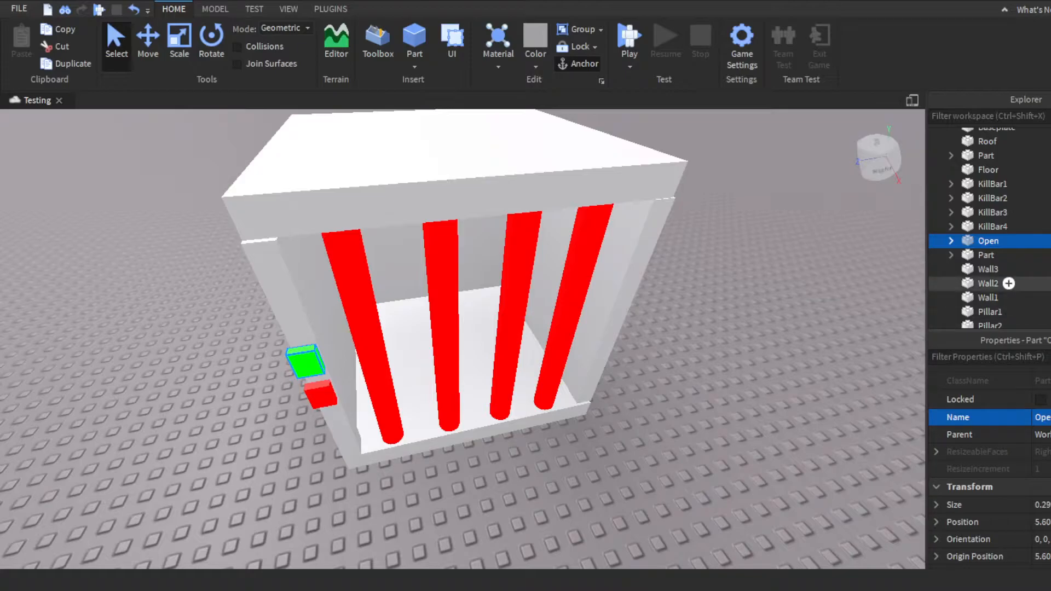
Step: Select the red button and review the Open button's click script that hides the four kill bars
{"action": "left_click", "coordinate": [986, 255]}
{"action": "type", "text": "Close"}
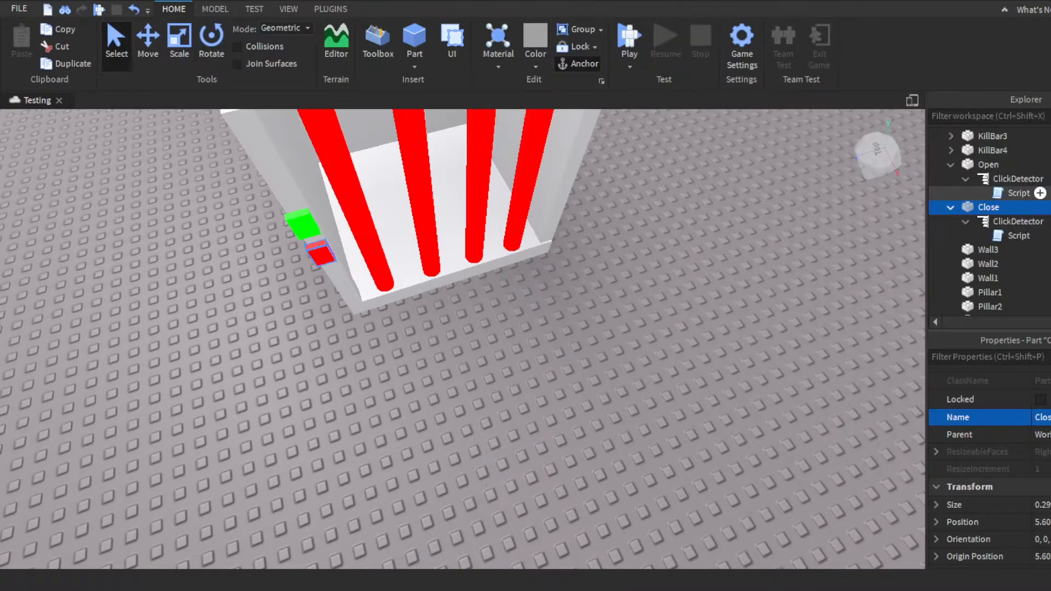
{"action": "double_click", "coordinate": [1018, 193]}
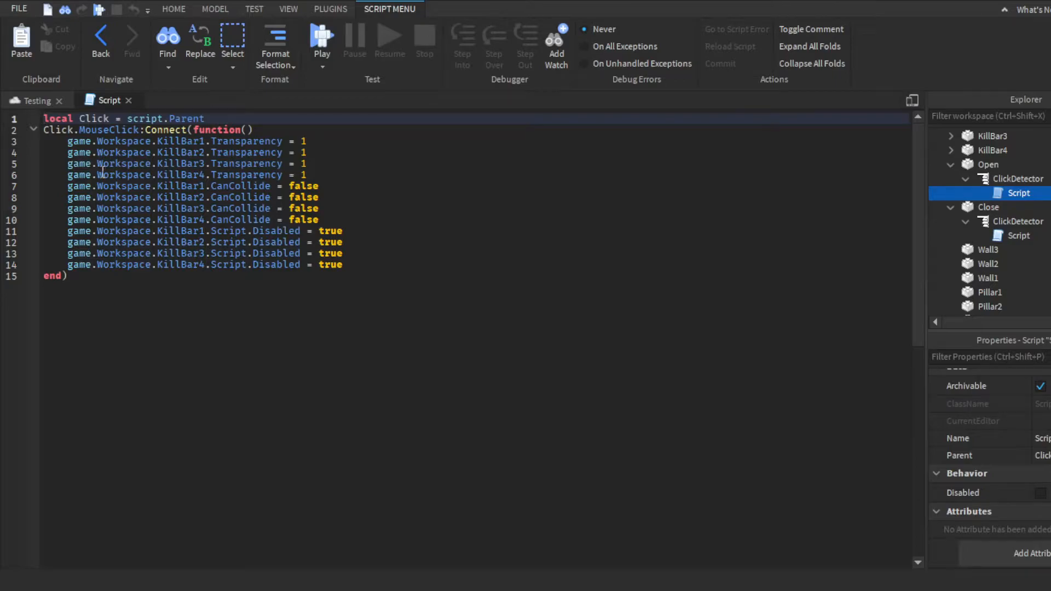
{"action": "left_click", "coordinate": [173, 9]}
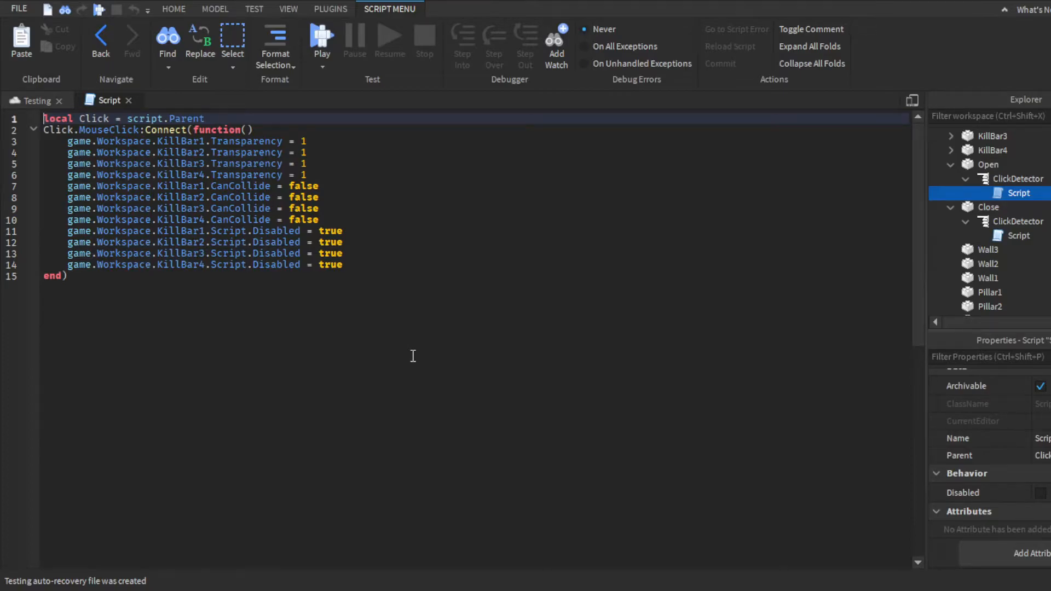
{"action": "mouse_move", "coordinate": [591, 317]}
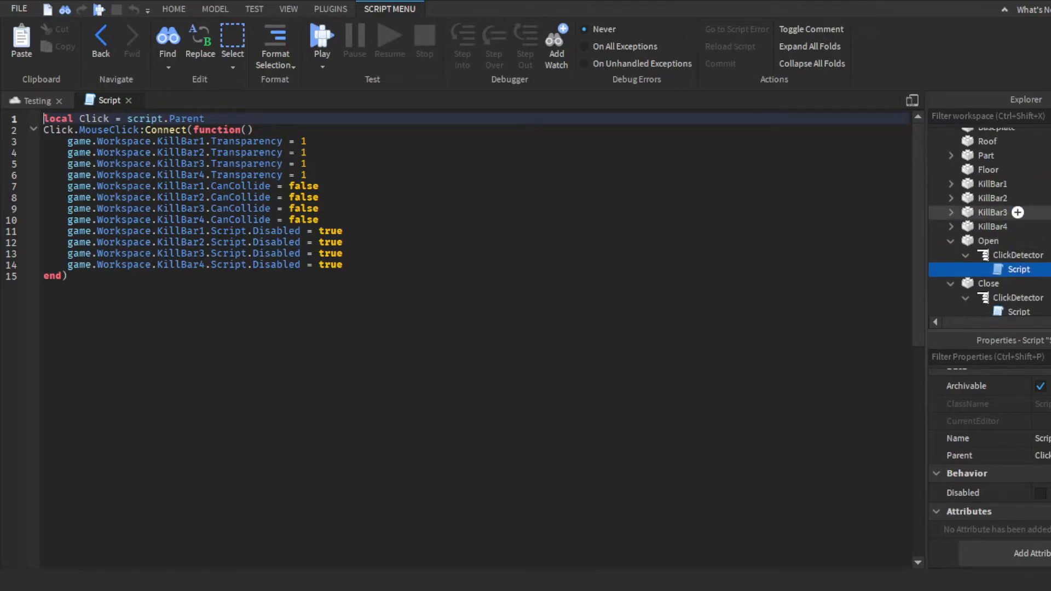
{"action": "left_click", "coordinate": [173, 9]}
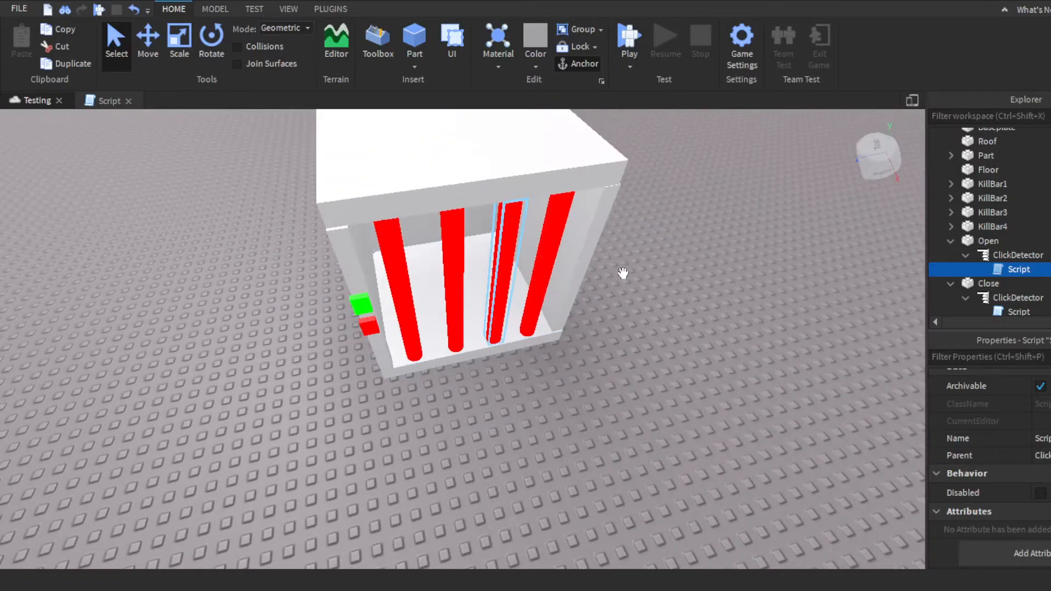
Step: Move in and orbit the view around the red cell bars
{"action": "left_click_drag", "start_coordinate": [623, 274], "coordinate": [742, 362]}
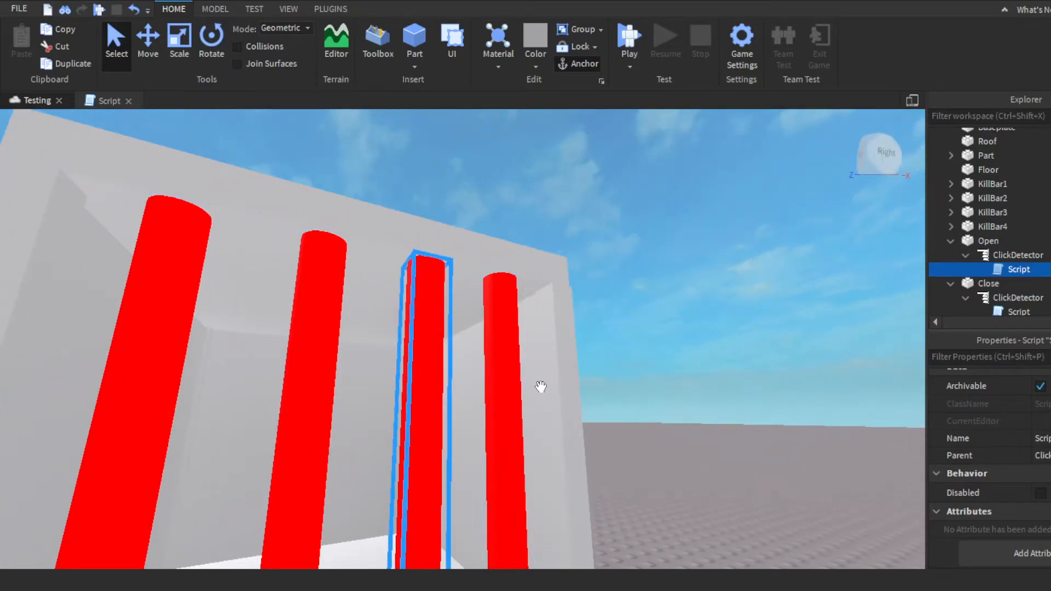
{"action": "left_click_drag", "start_coordinate": [540, 387], "coordinate": [297, 309]}
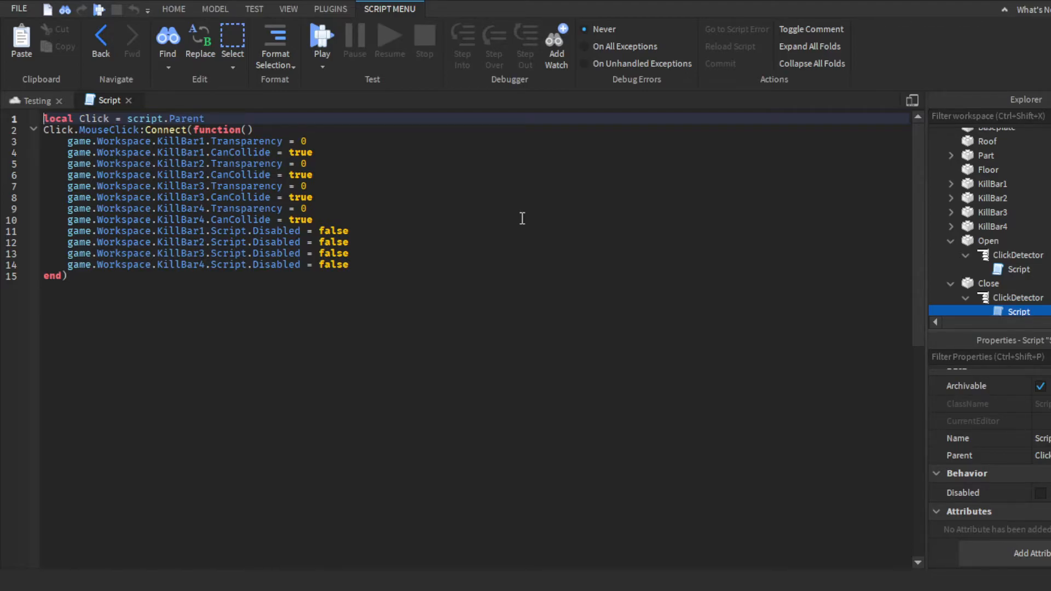
{"action": "mouse_move", "coordinate": [784, 274]}
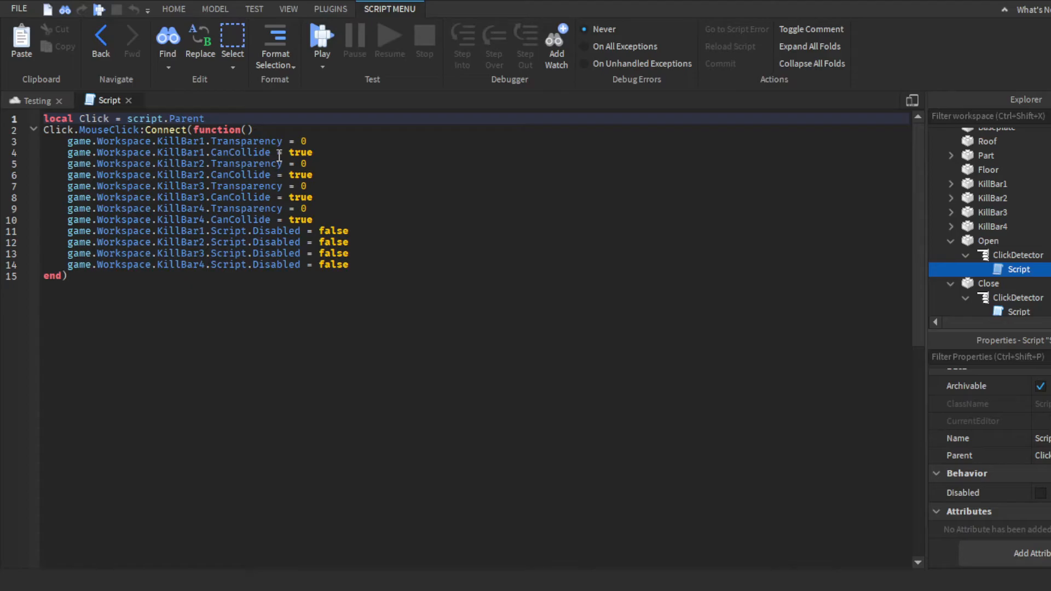
Step: Return to the 3D scene and start a play test of the cell buttons
{"action": "left_click", "coordinate": [173, 9]}
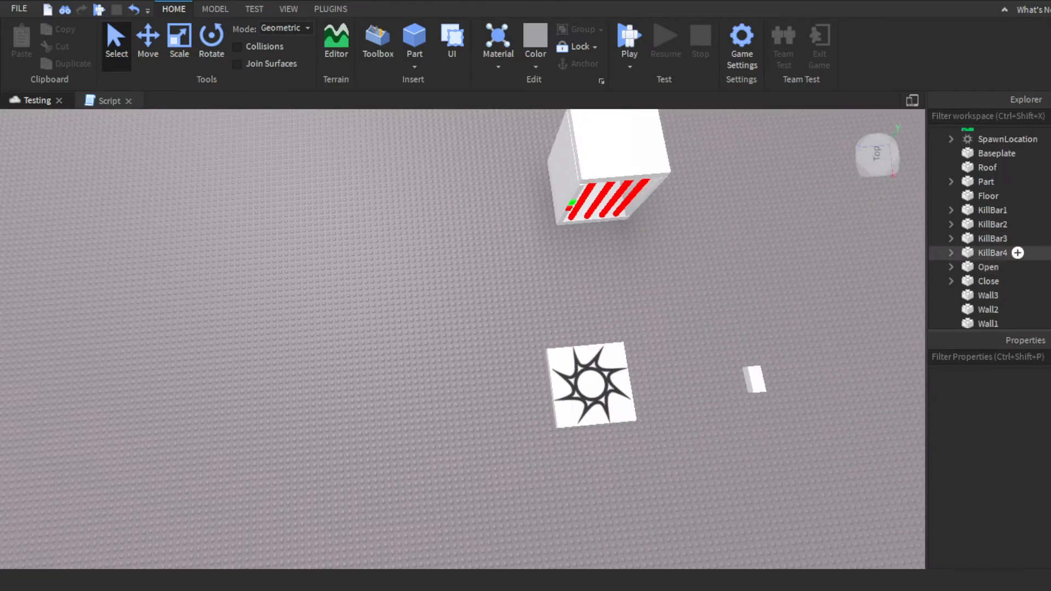
{"action": "left_click", "coordinate": [628, 37]}
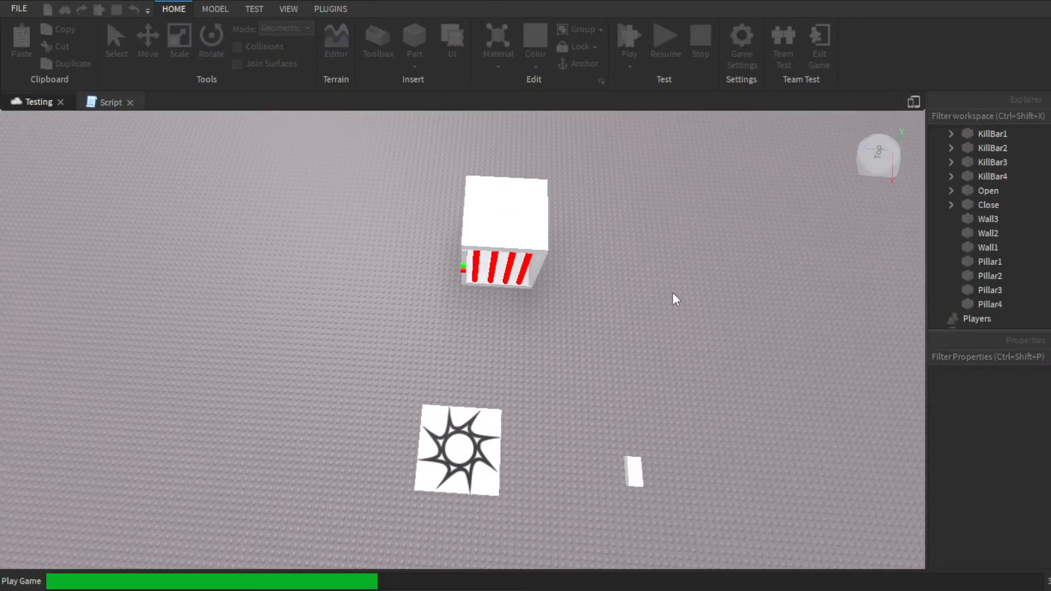